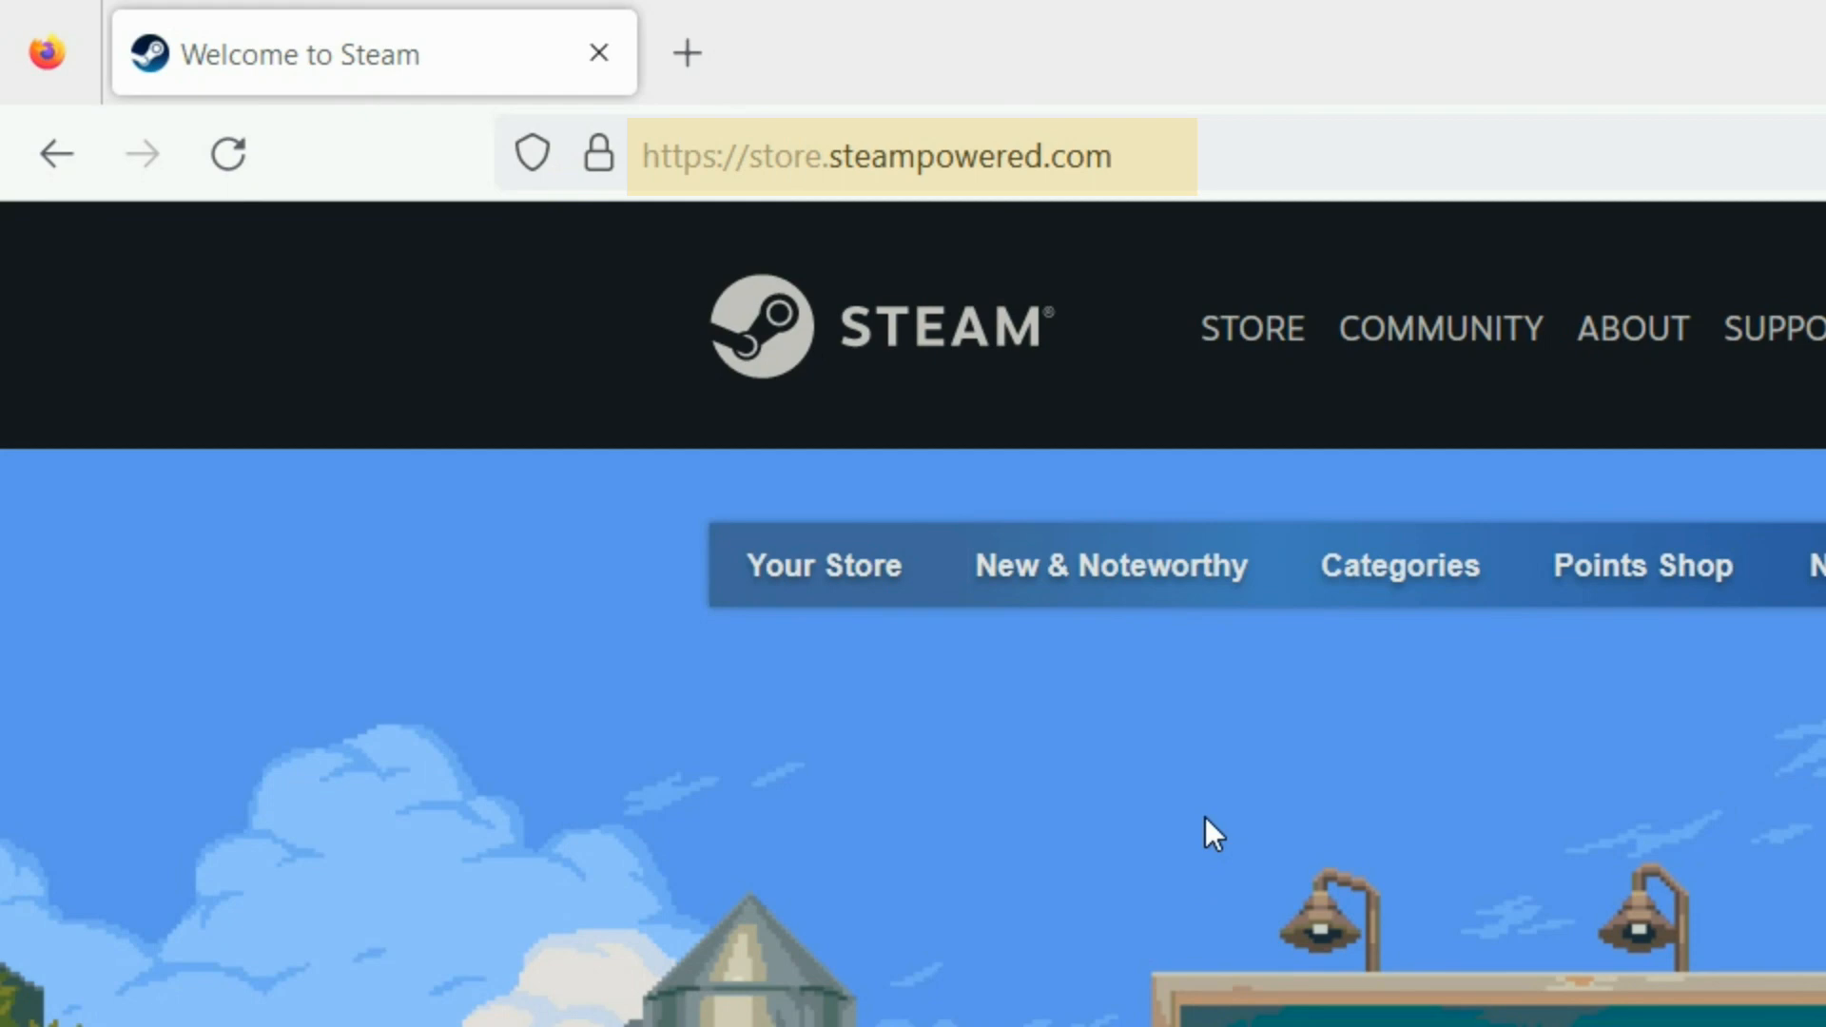
{"action": "mouse_move", "coordinate": [1223, 831]}
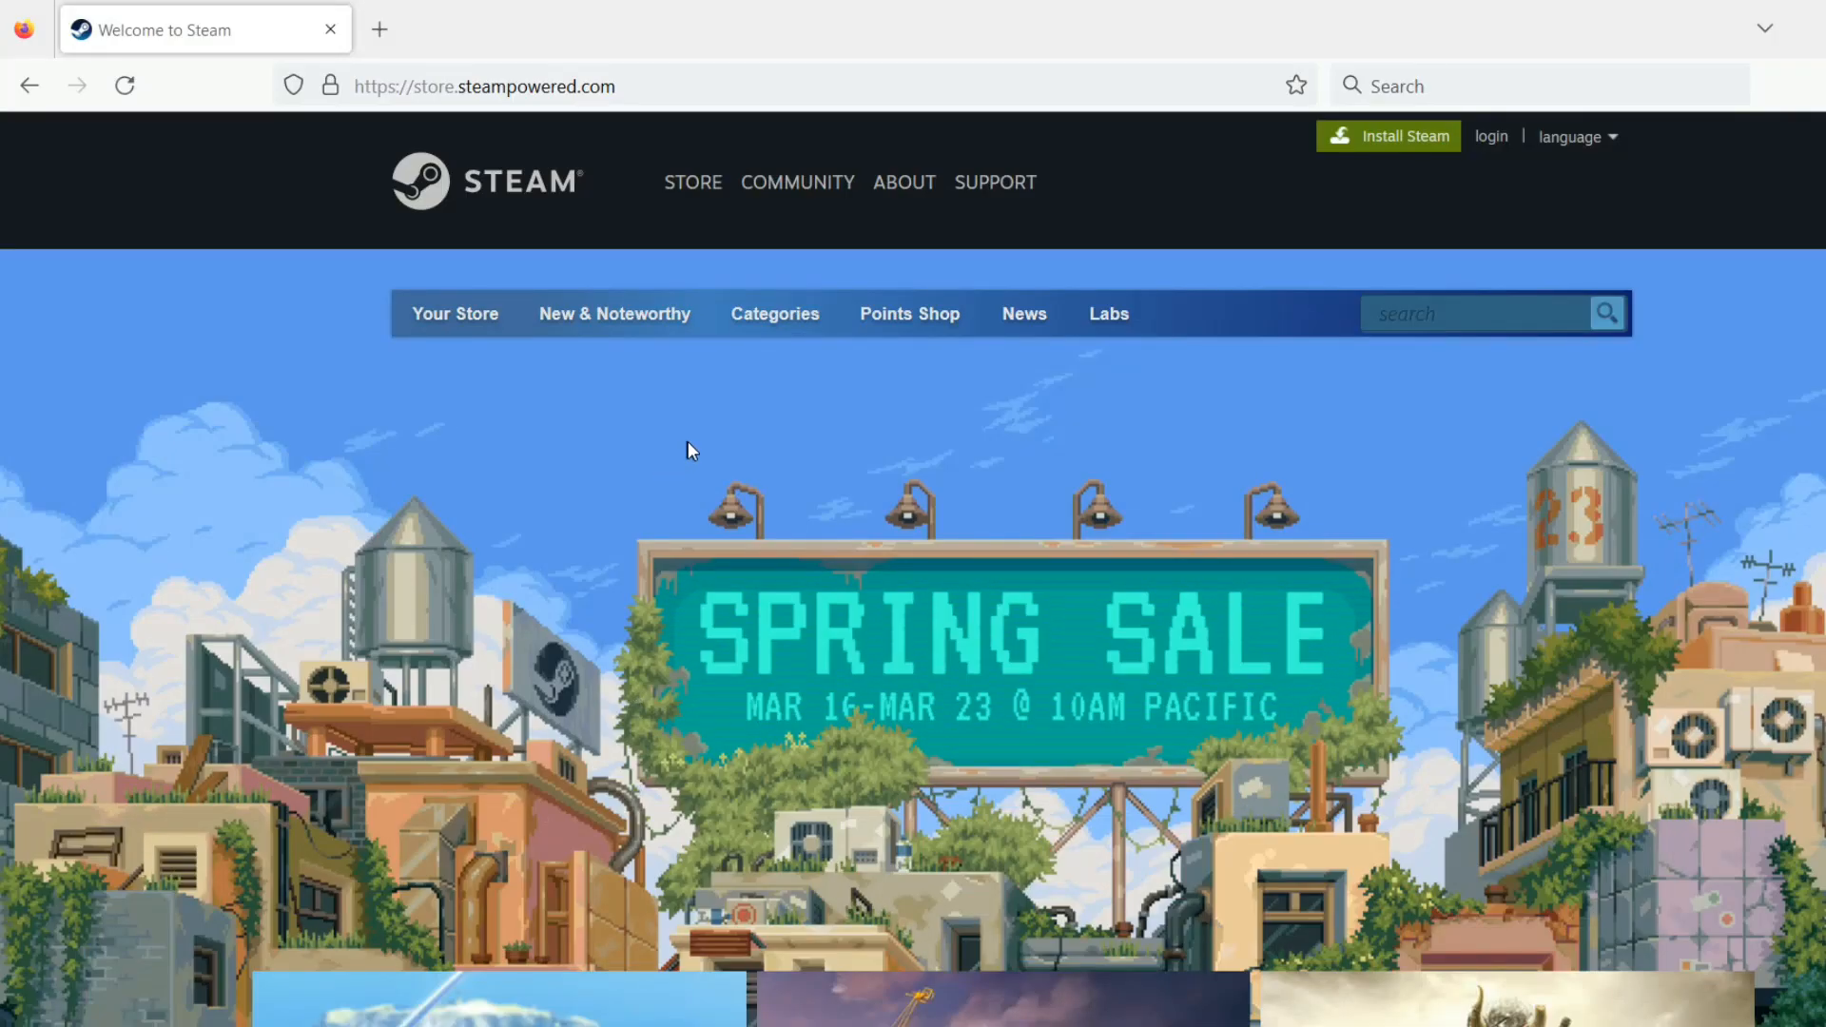
{"action": "scroll", "scroll_direction": "down", "scroll_amount": 3}
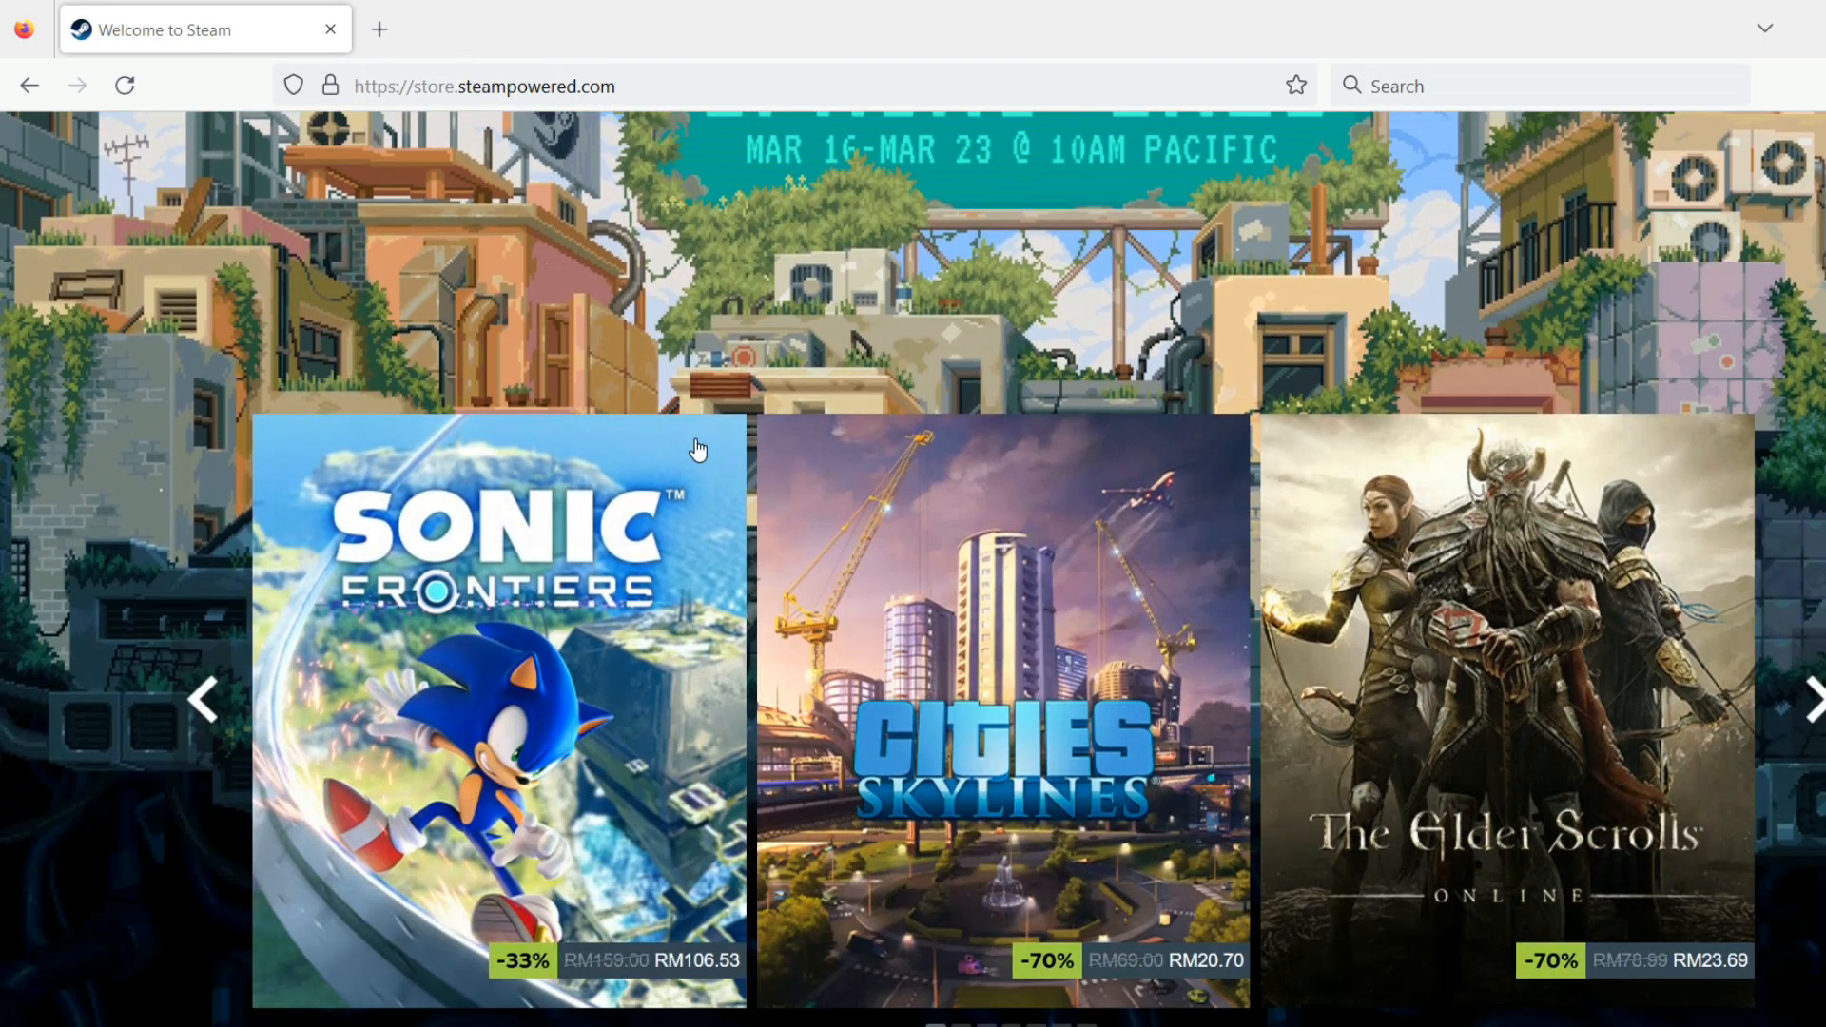